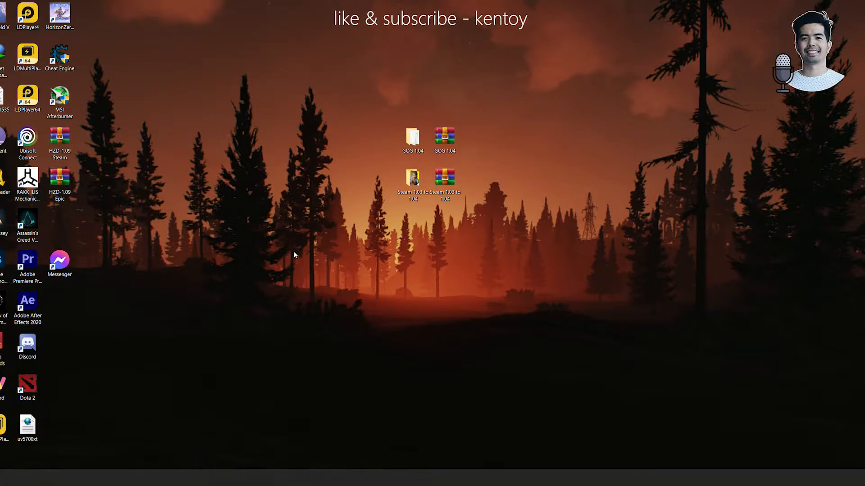
{"action": "mouse_move", "coordinate": [96, 457]}
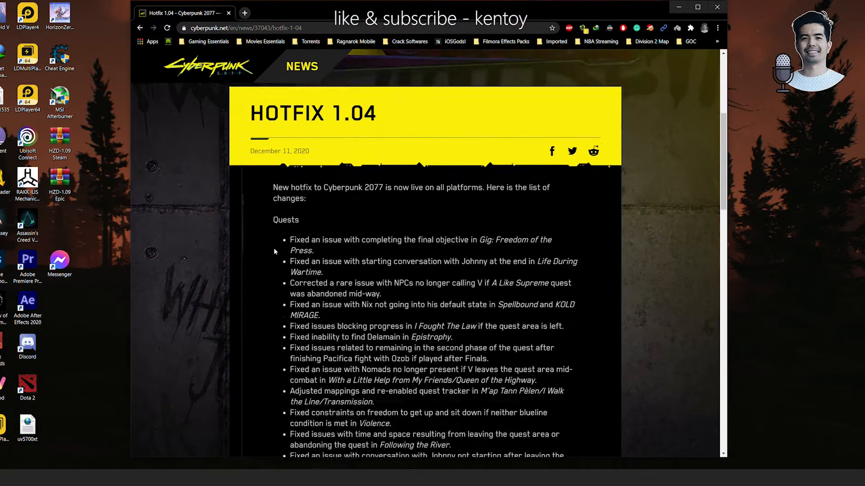
- Scroll the Hotfix 1.04 notes past Quests, Gameplay and Visual to Performance & Stability
{"action": "scroll", "scroll_direction": "down", "scroll_amount": 3}
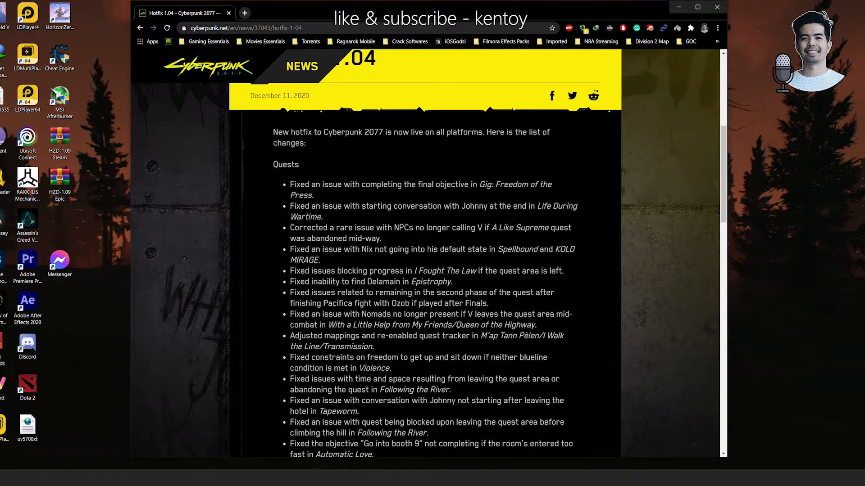
{"action": "scroll", "scroll_direction": "down", "scroll_amount": 3}
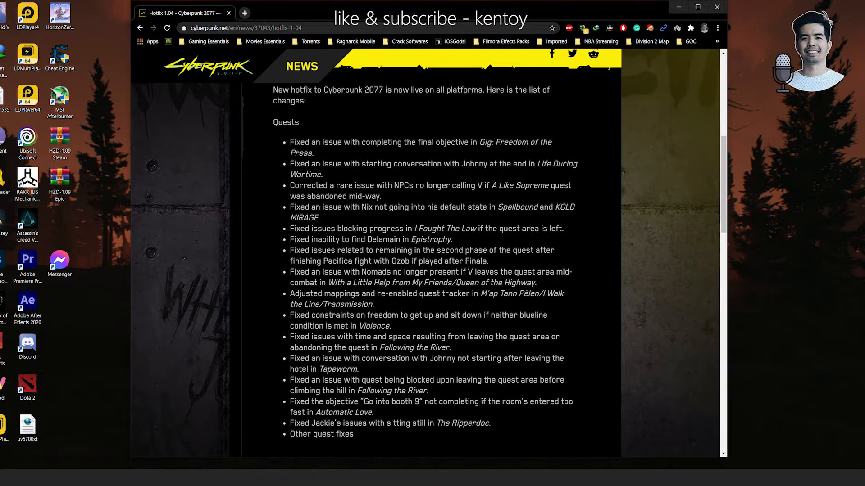
{"action": "scroll", "scroll_direction": "down", "scroll_amount": 3}
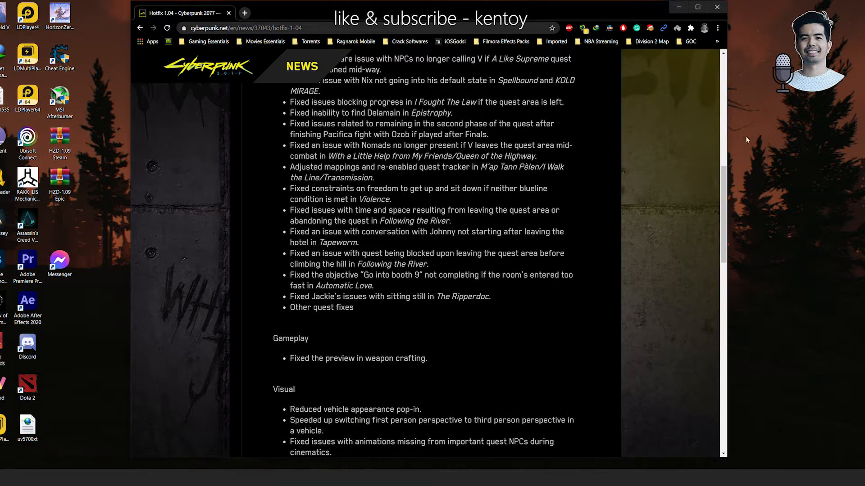
{"action": "scroll", "scroll_direction": "down", "scroll_amount": 3}
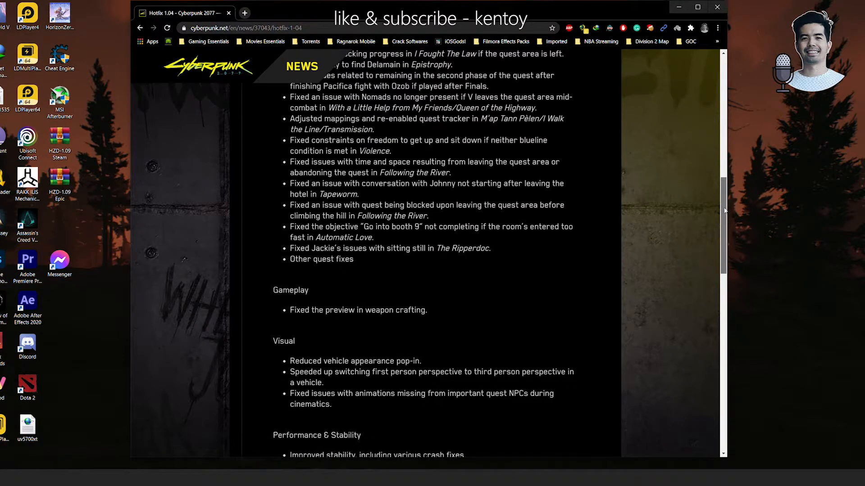
{"action": "scroll", "scroll_direction": "down", "scroll_amount": 3}
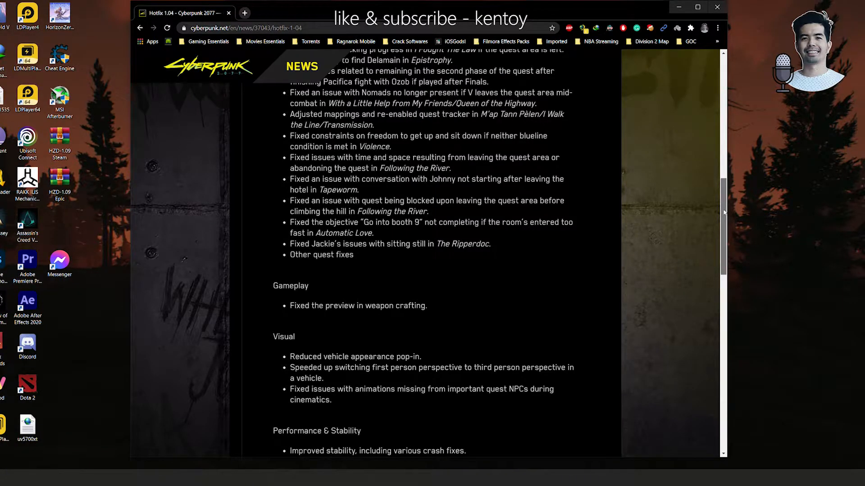
{"action": "scroll", "scroll_direction": "down", "scroll_amount": 3}
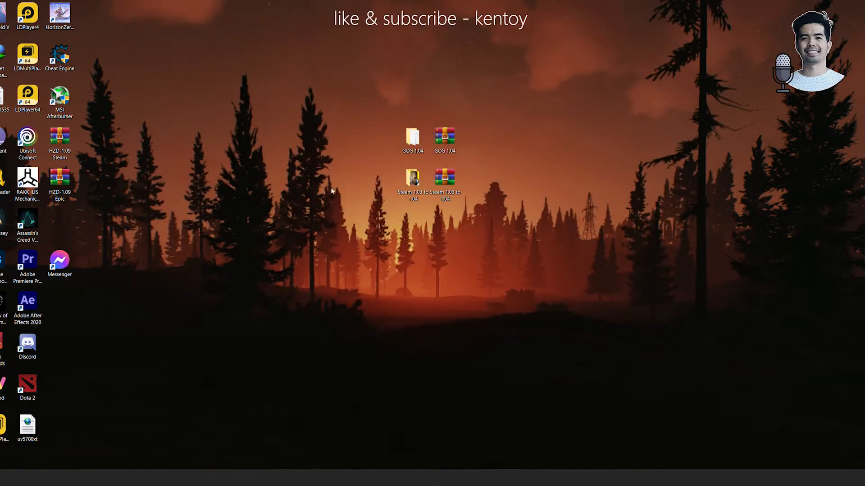
{"action": "mouse_move", "coordinate": [369, 195]}
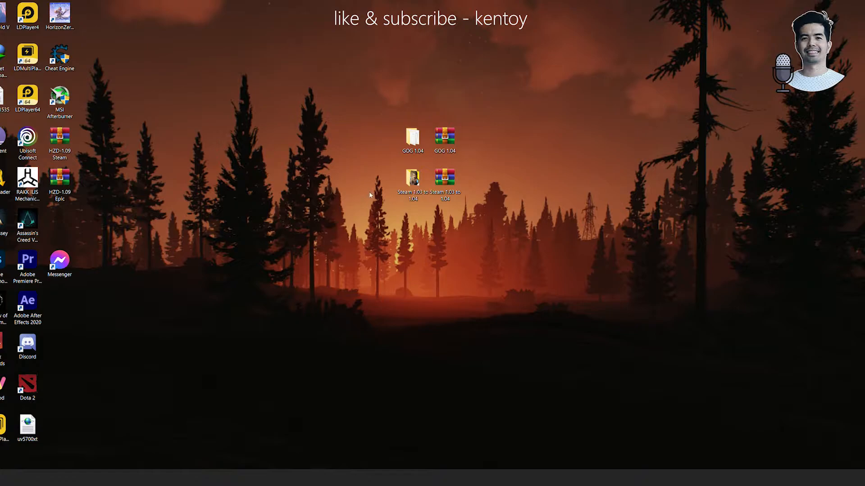
{"action": "mouse_move", "coordinate": [467, 173]}
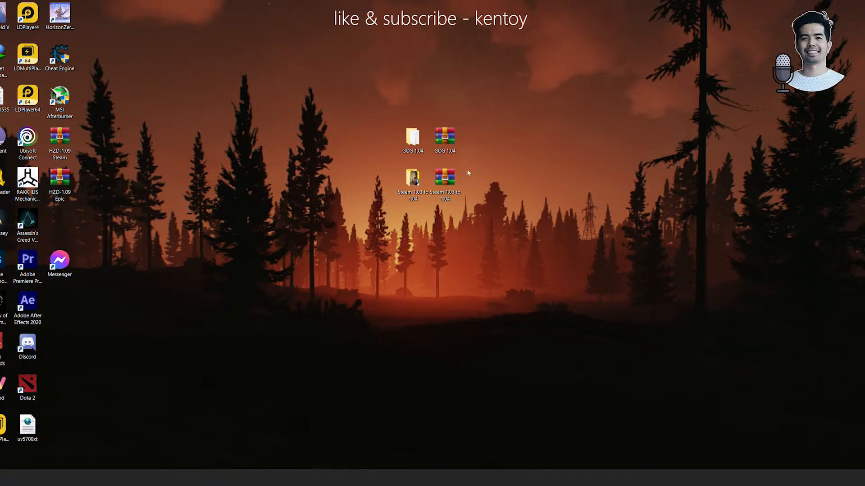
- Close the browser and open the desktop 'Steam 1.03 to 1.04' folder
{"action": "left_click", "coordinate": [444, 137]}
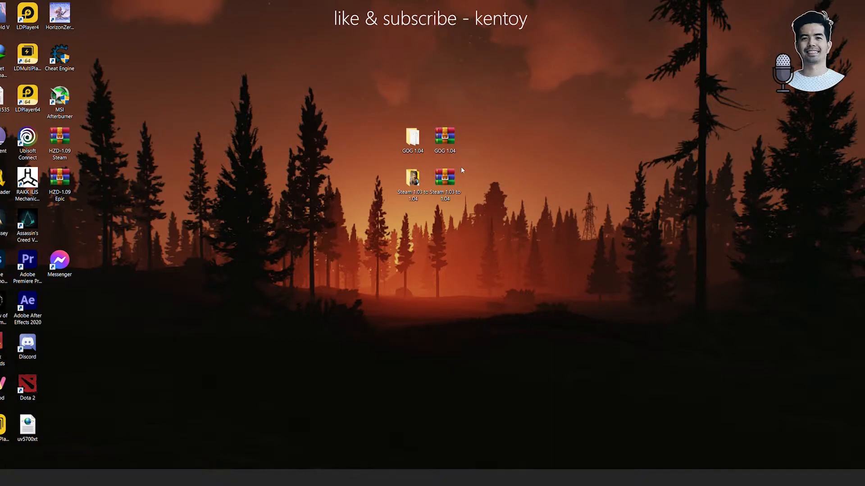
{"action": "mouse_move", "coordinate": [504, 116]}
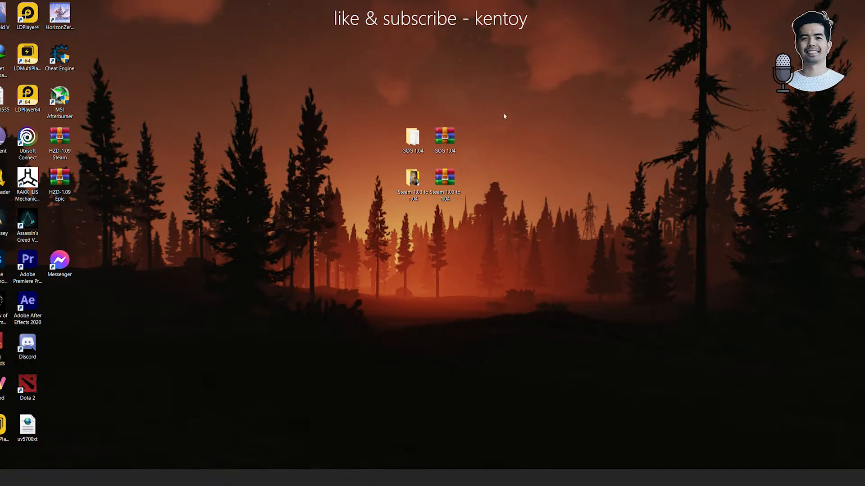
{"action": "double_click", "coordinate": [413, 182]}
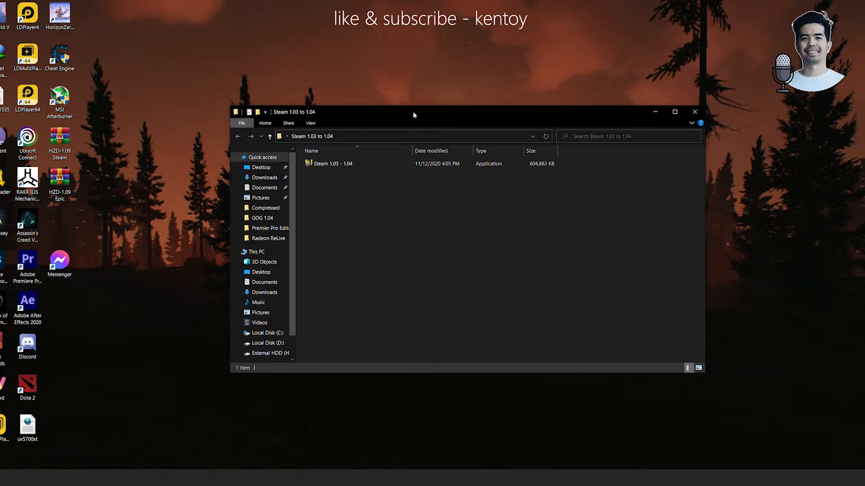
- Move the Explorer window to the right and select the 'Steam 1.03 - 1.04' installer
{"action": "left_click", "coordinate": [331, 163]}
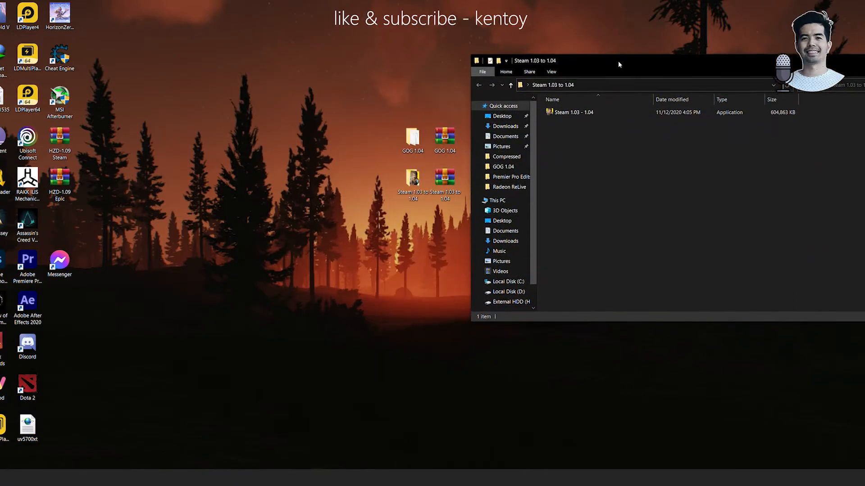
{"action": "left_click", "coordinate": [412, 137]}
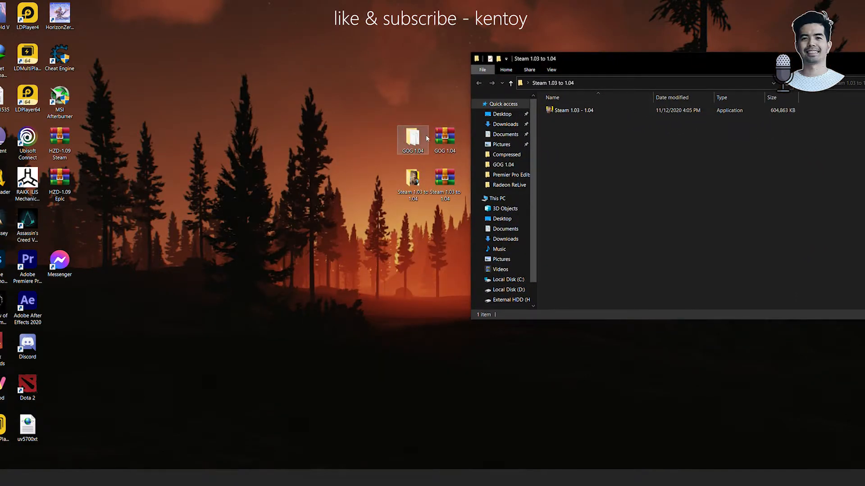
{"action": "left_click", "coordinate": [445, 178]}
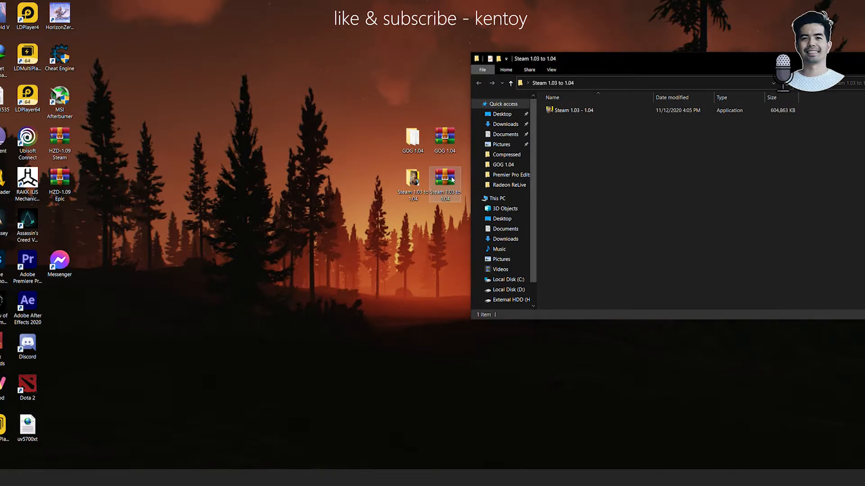
{"action": "left_click", "coordinate": [573, 111]}
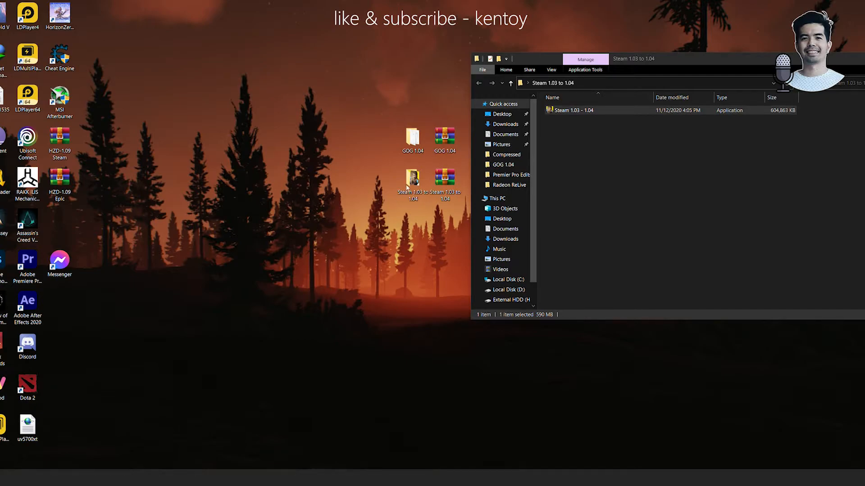
{"action": "left_click", "coordinate": [574, 110]}
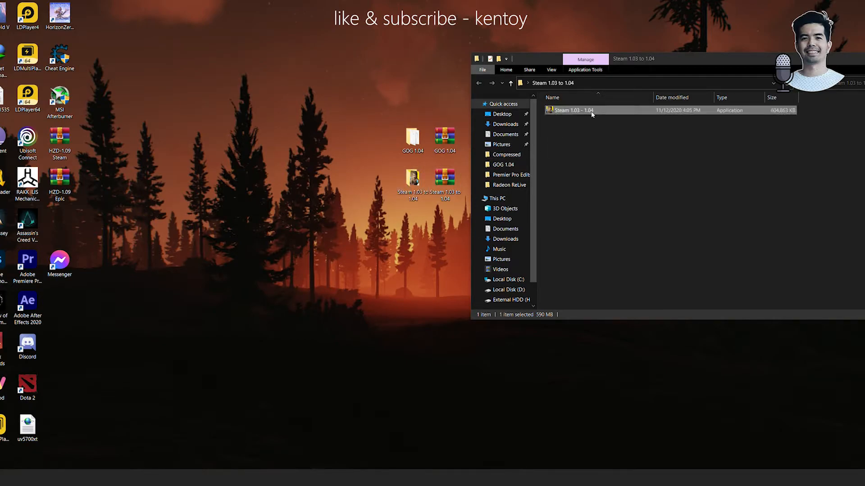
- Launch the update installer, allow it through UAC, and confirm English as setup language
{"action": "double_click", "coordinate": [575, 110]}
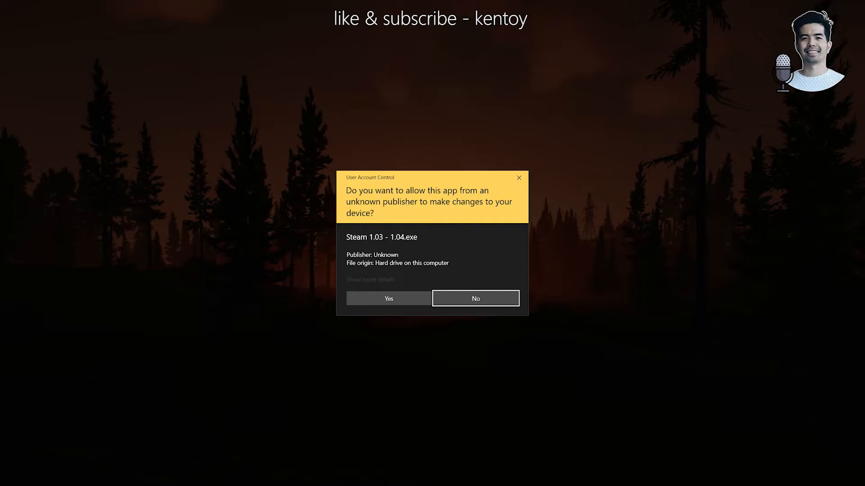
{"action": "left_click", "coordinate": [475, 298]}
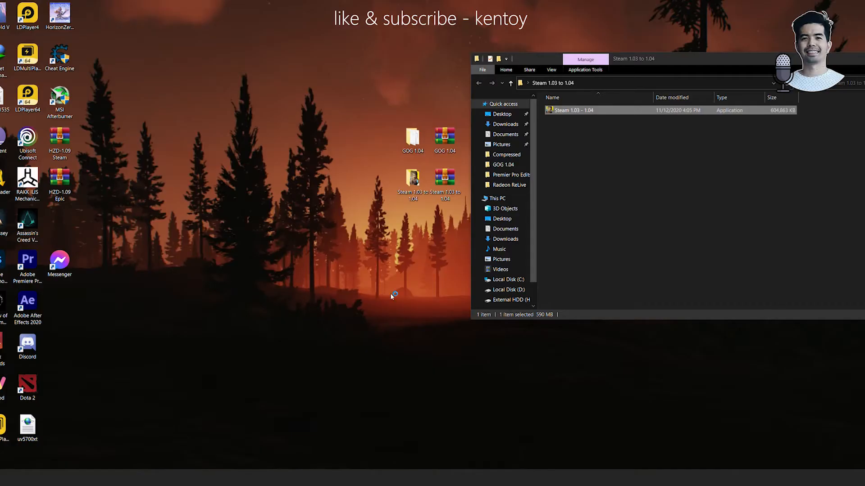
{"action": "double_click", "coordinate": [412, 176]}
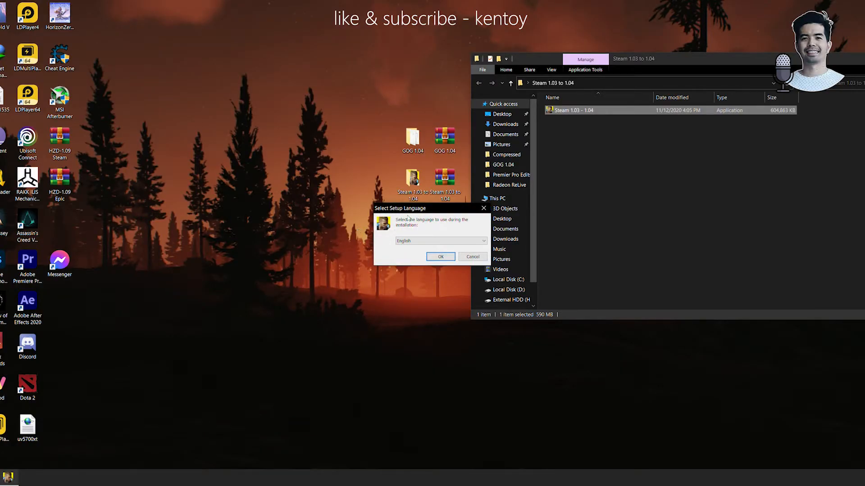
{"action": "left_click", "coordinate": [440, 256]}
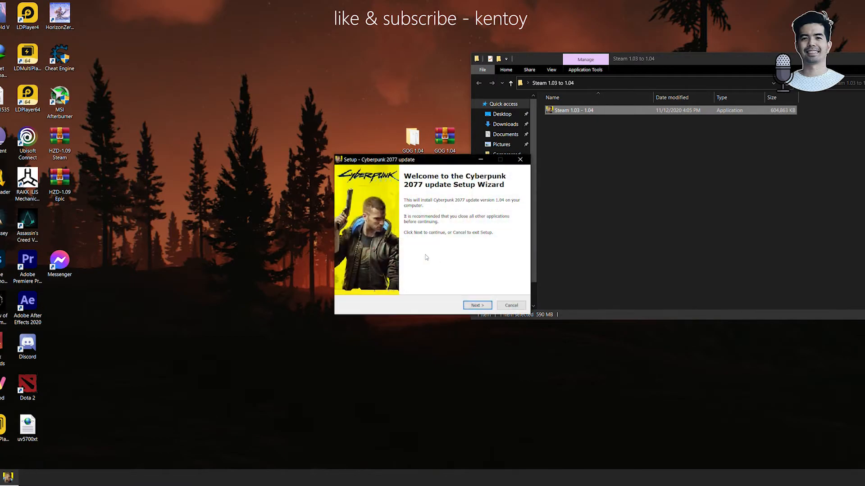
- Get past the welcome page, accept the licence agreement, and bring up the folder browser
{"action": "left_click", "coordinate": [476, 305]}
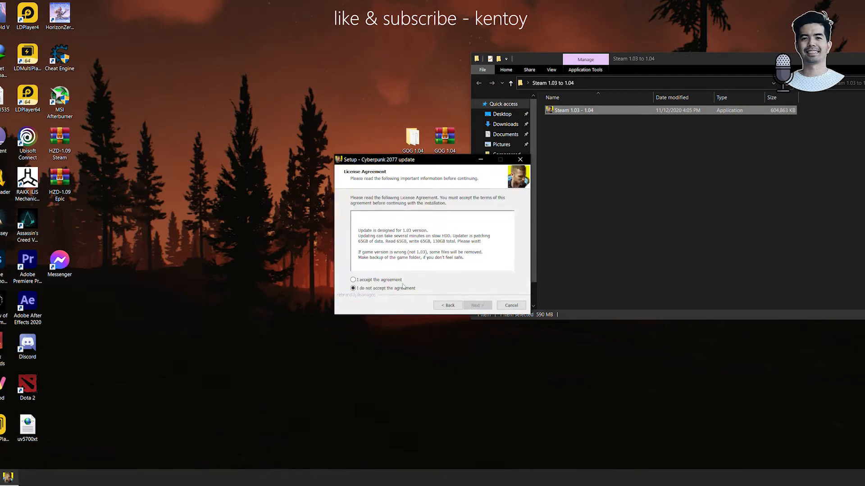
{"action": "left_click", "coordinate": [476, 305]}
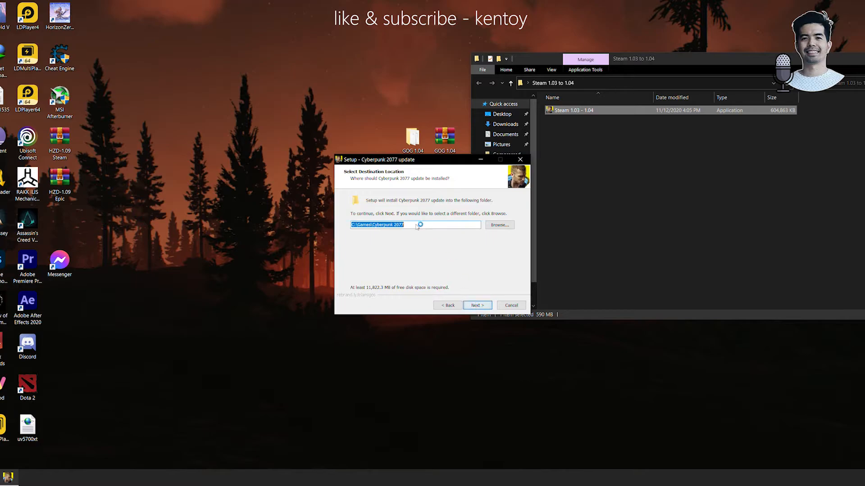
{"action": "left_click", "coordinate": [498, 224]}
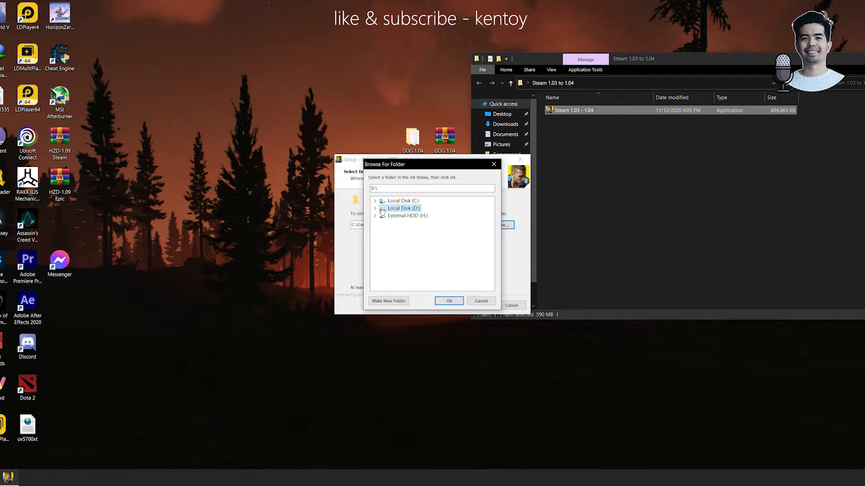
- Choose D:\Games\Cyberpunk 2077 as destination and confirm installing into the existing folder
{"action": "left_click", "coordinate": [402, 230]}
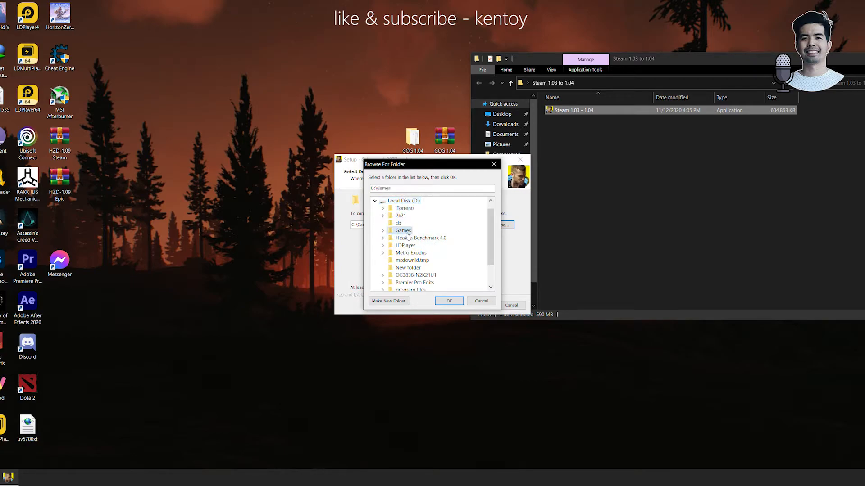
{"action": "left_click", "coordinate": [422, 260]}
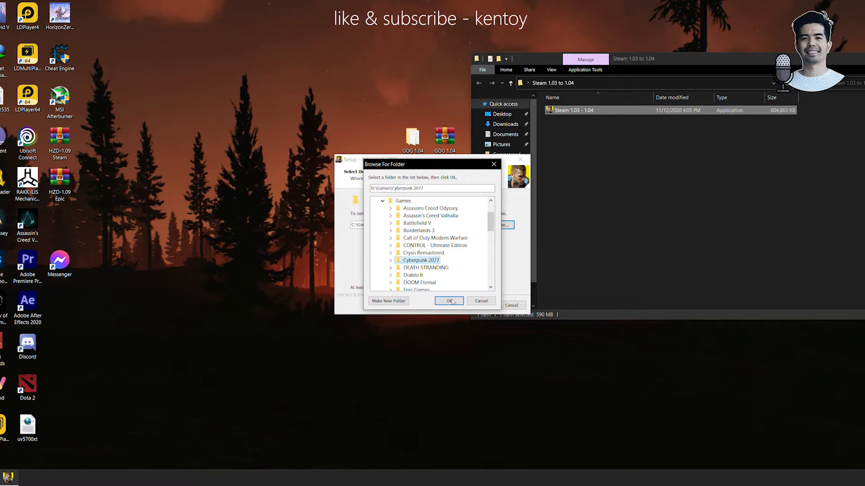
{"action": "left_click", "coordinate": [448, 302]}
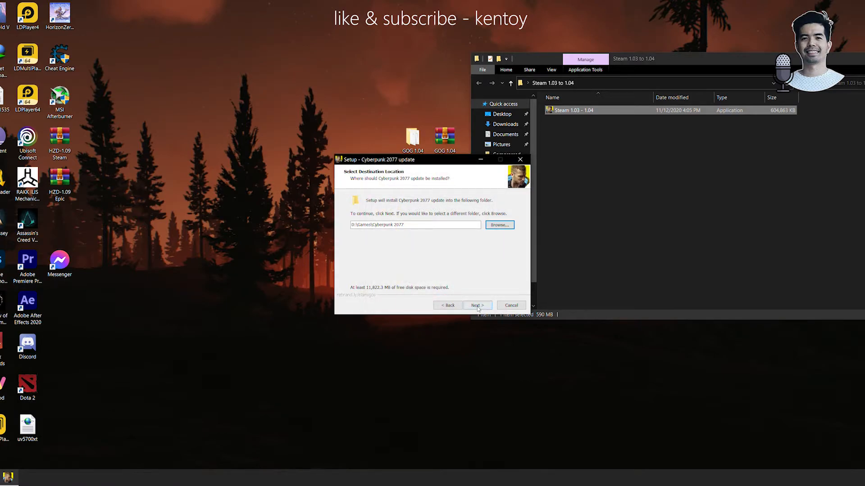
{"action": "left_click", "coordinate": [477, 305]}
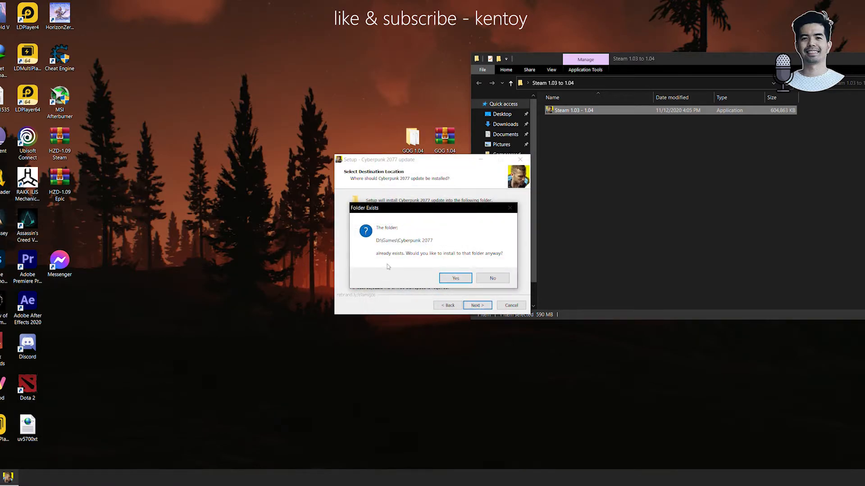
{"action": "left_click", "coordinate": [455, 278]}
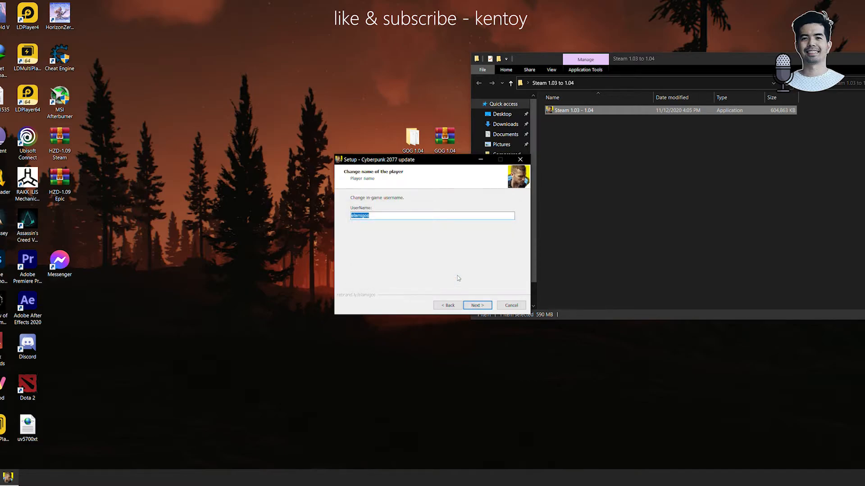
- Change the in-game username to 'kenoy' and start installing the update
{"action": "key", "text": "Delete"}
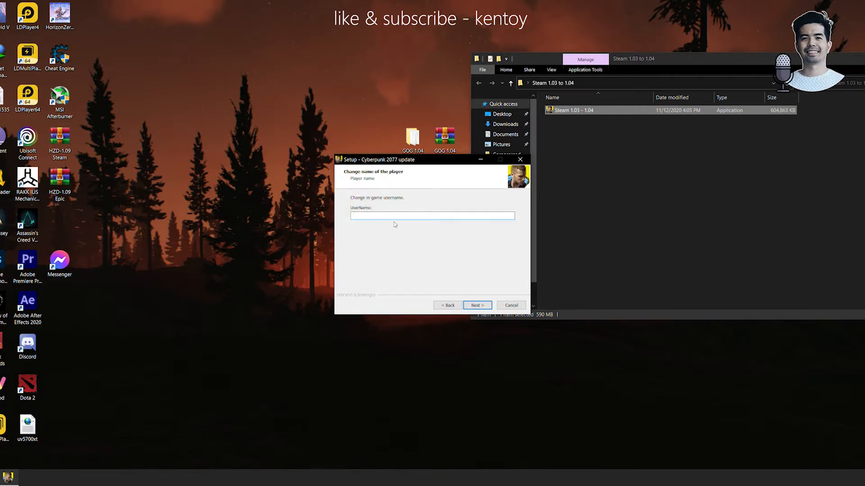
{"action": "type", "text": "kent"}
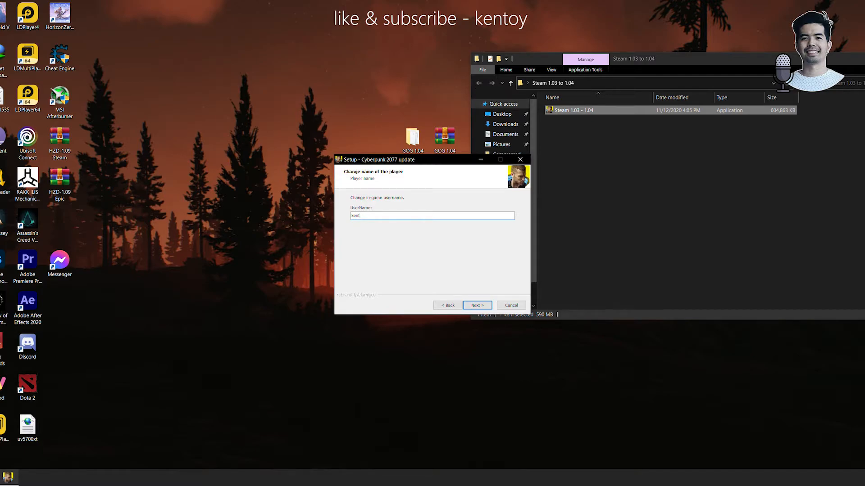
{"action": "type", "text": "oy"}
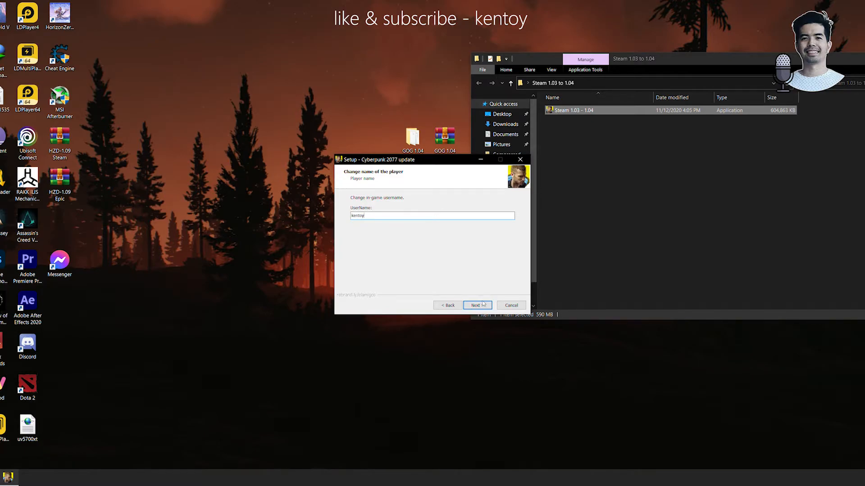
{"action": "left_click", "coordinate": [476, 305]}
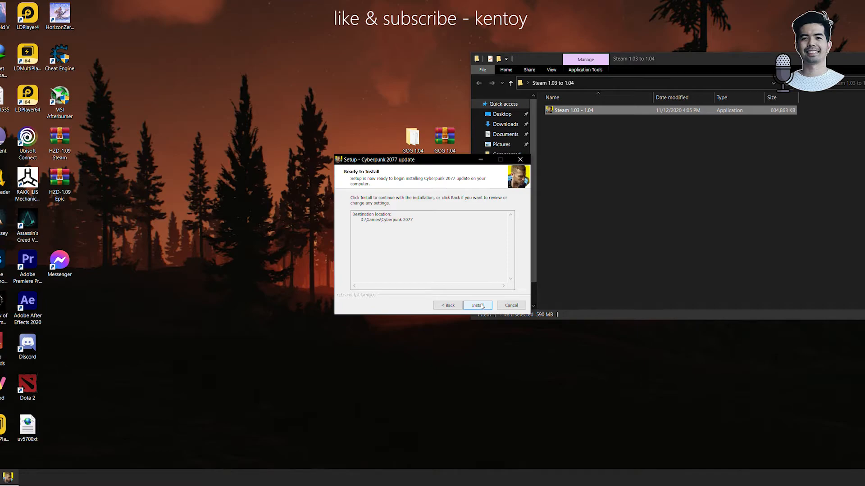
{"action": "left_click", "coordinate": [477, 305]}
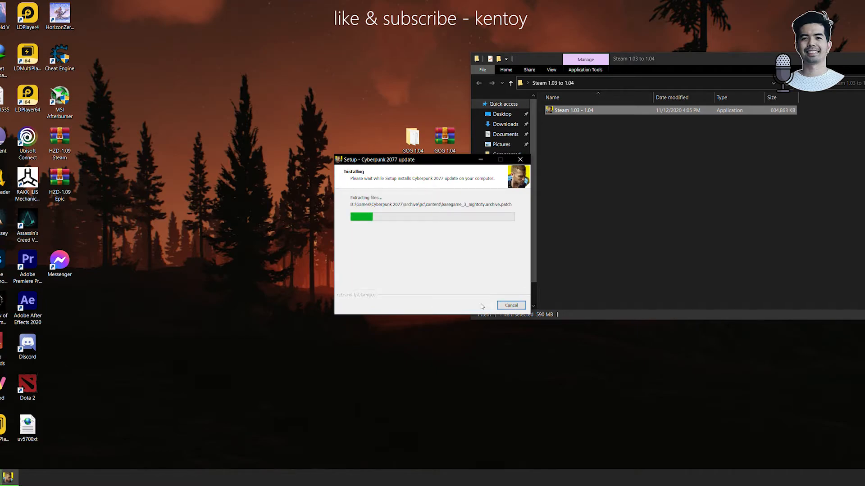